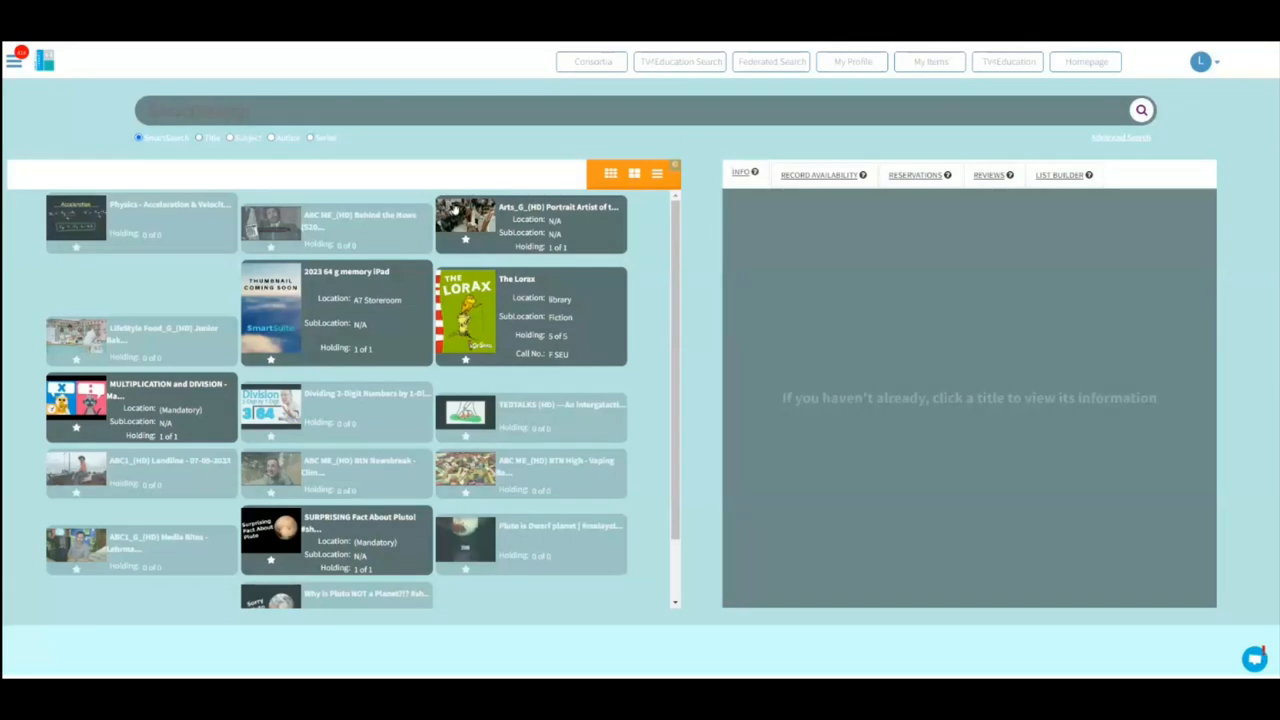
Scroll the results grid toward the 'Dividing 2-Digit Numbers by 1-Digit Numbers' video tile
scroll("down", 3)
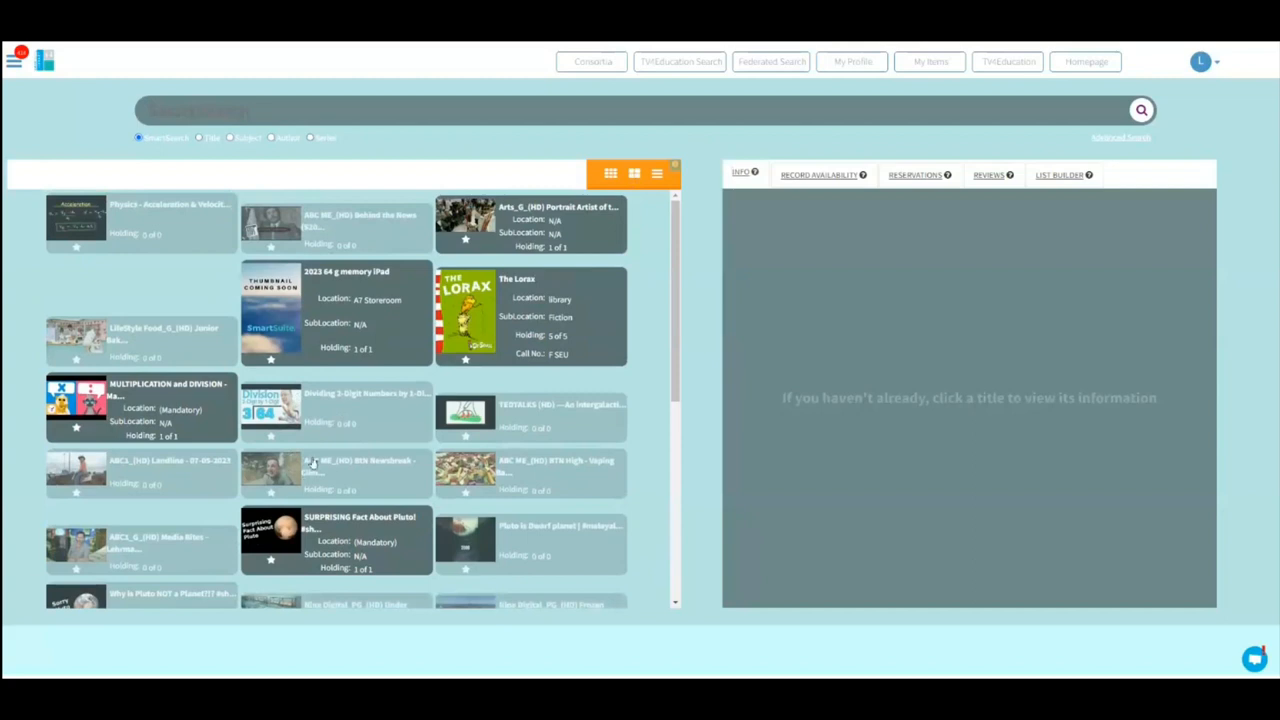
mouse_move(432, 344)
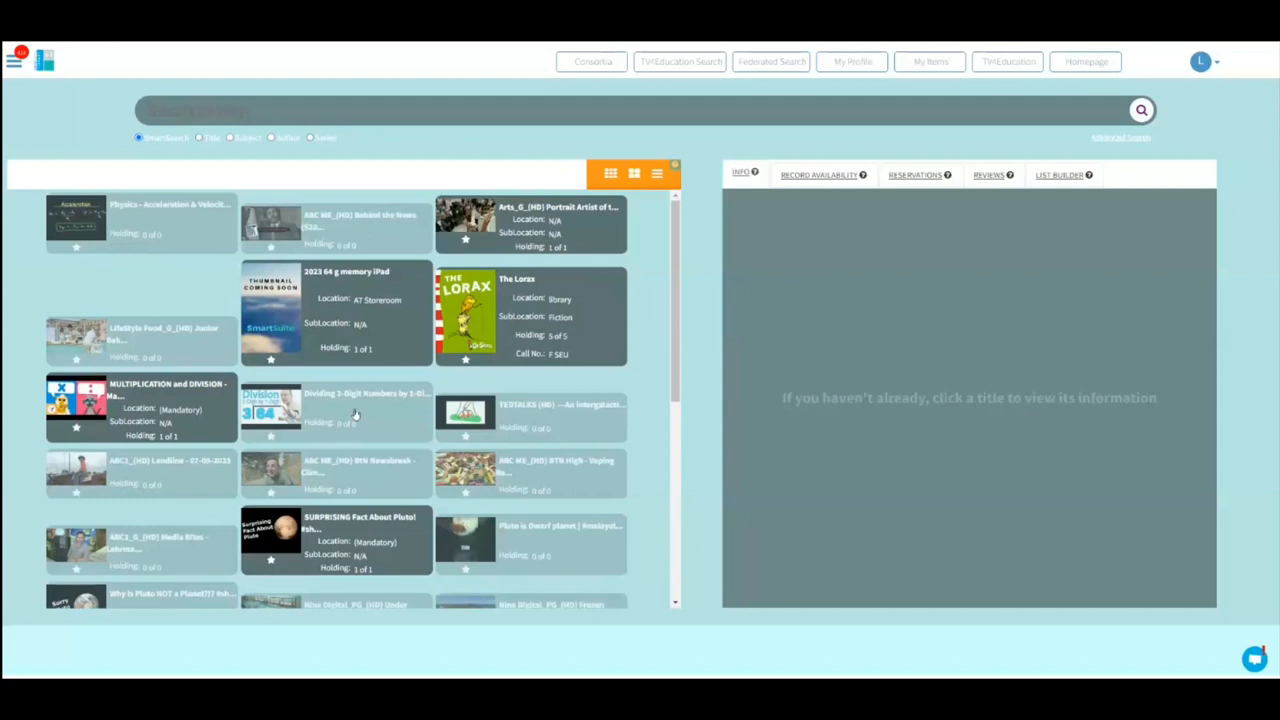
mouse_move(364, 478)
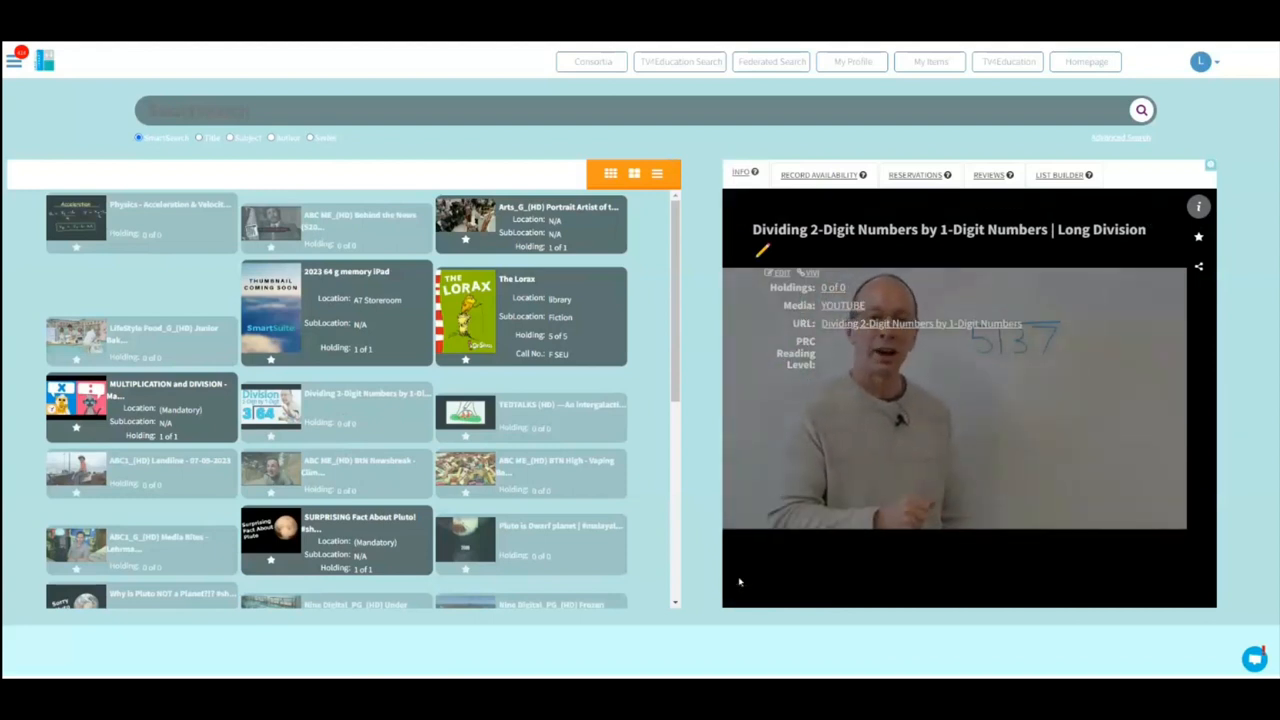
Start the long-division video in the details player, then pause it
left_click(956, 400)
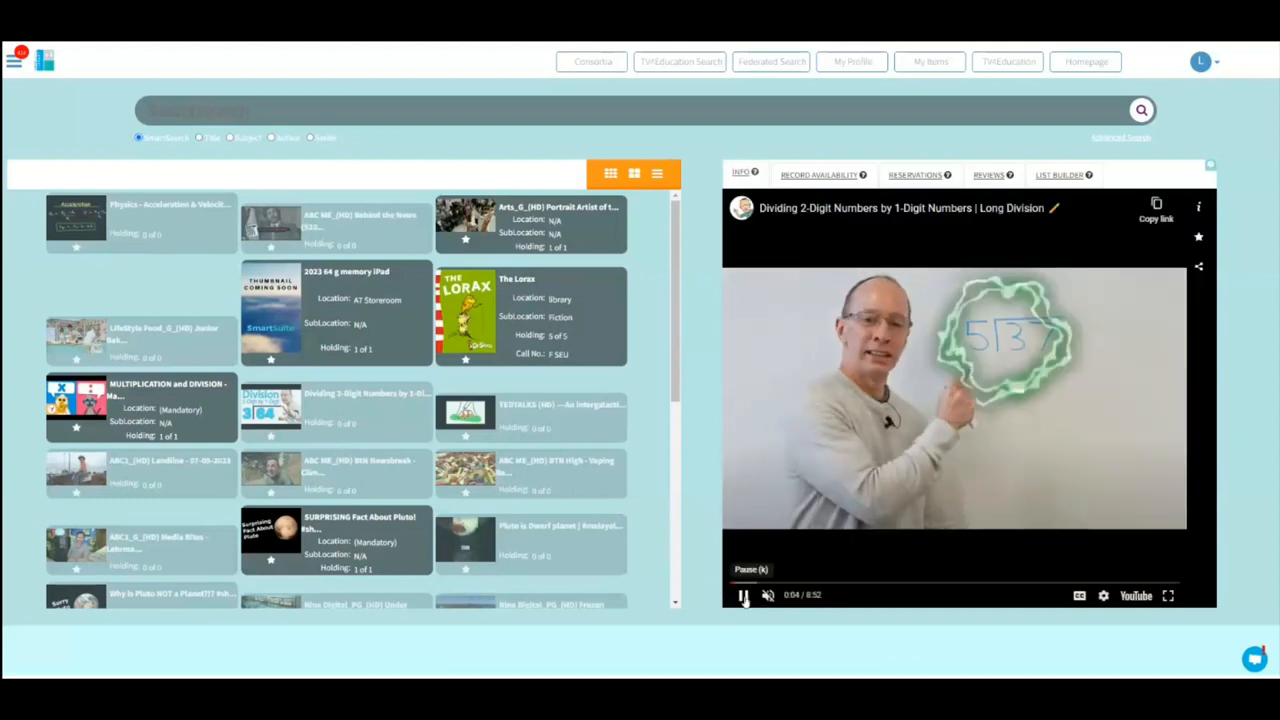
left_click(744, 596)
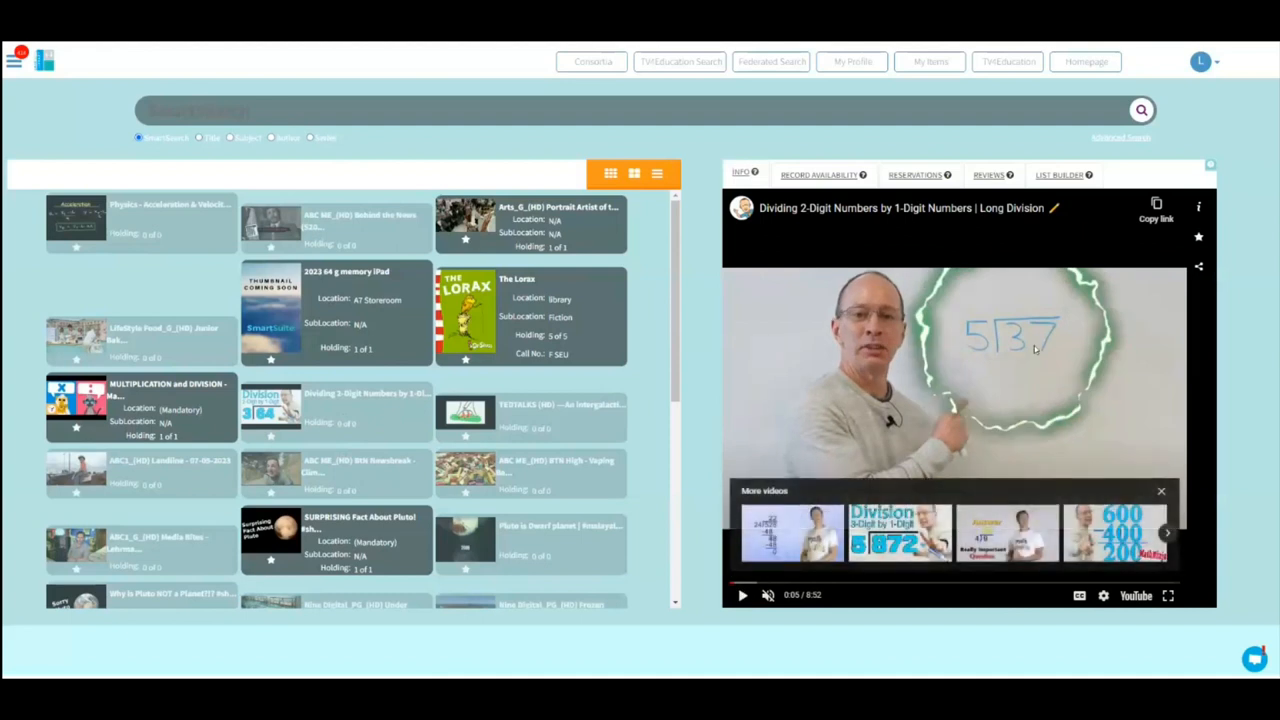
mouse_move(548, 312)
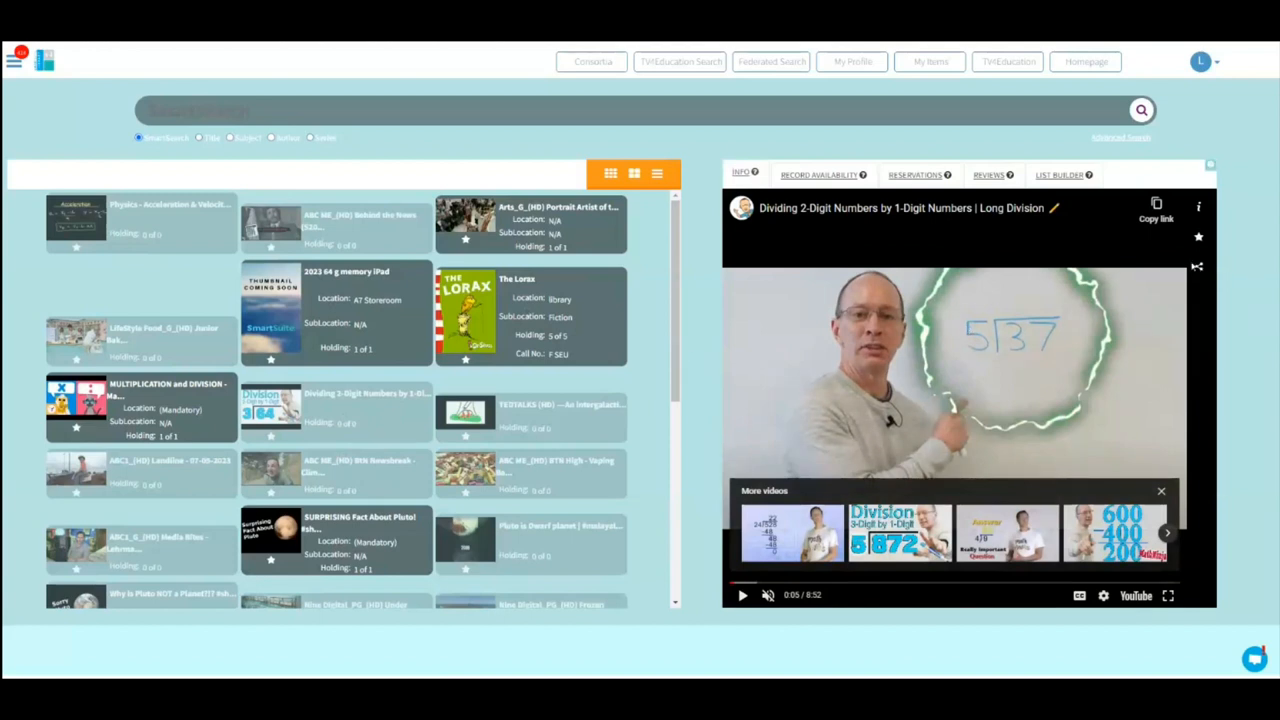
Bring up the video's sharing overlay and choose a year level in Share With
left_click(1198, 266)
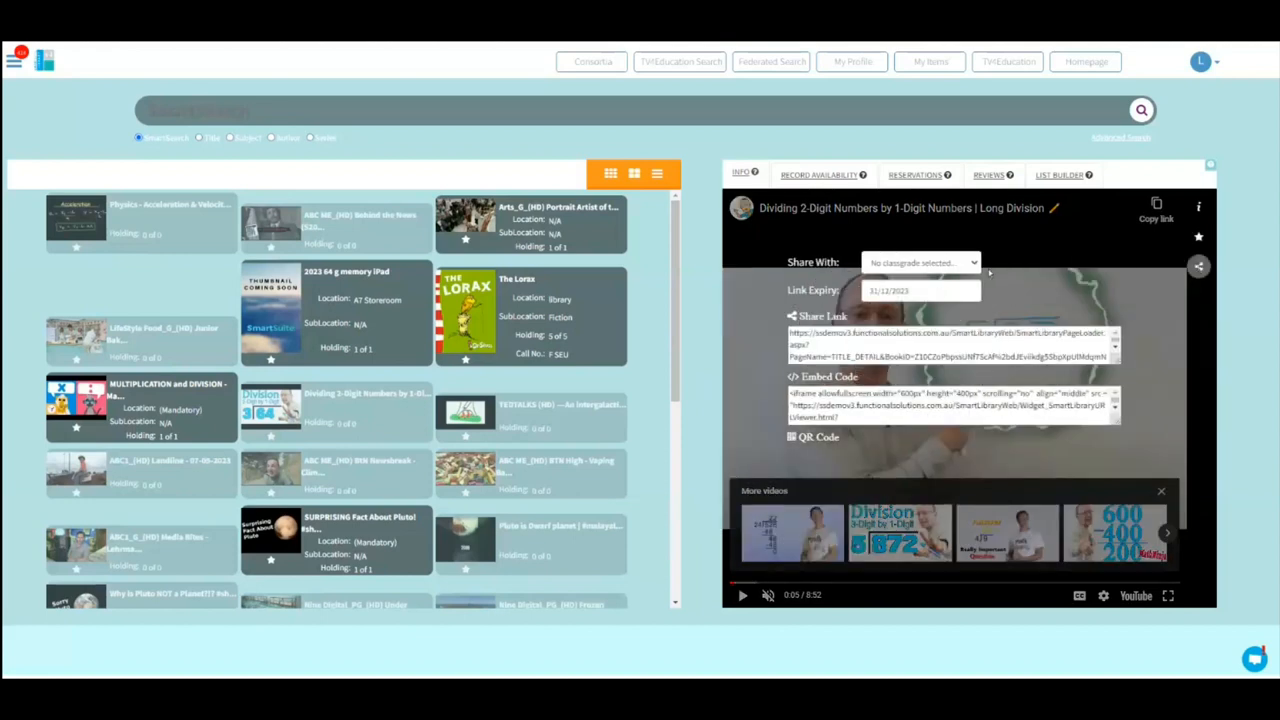
left_click(920, 262)
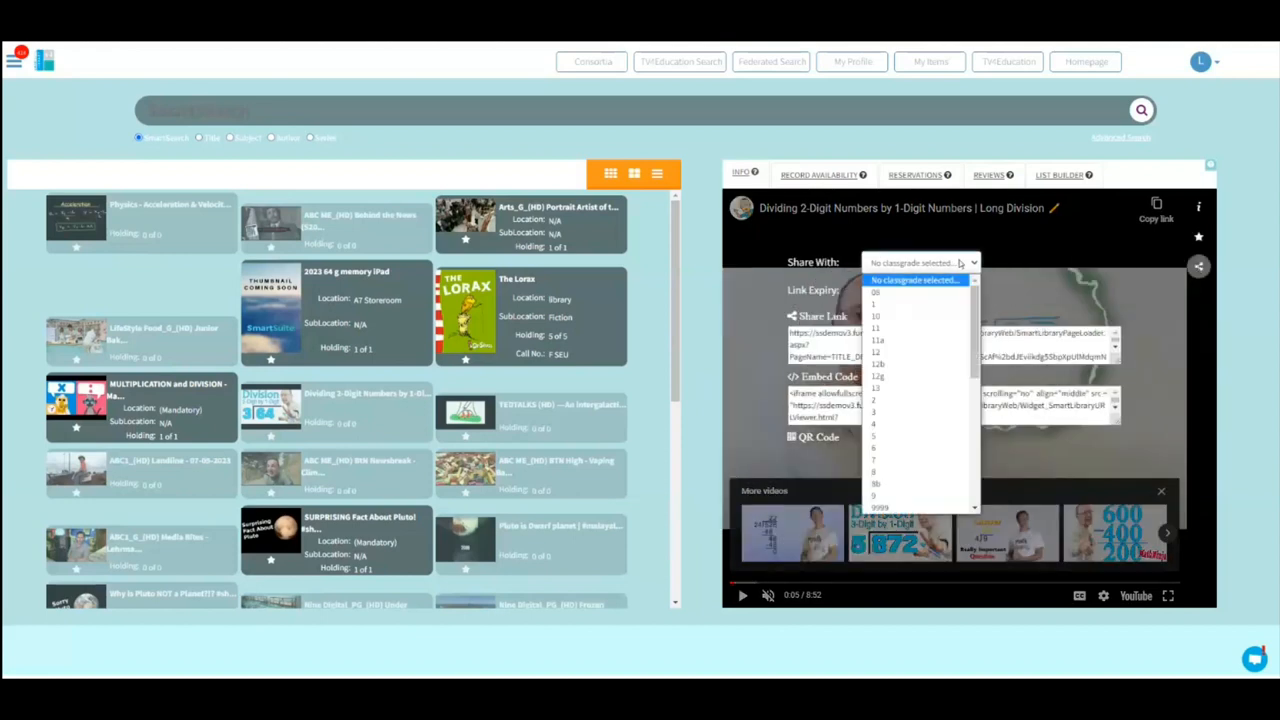
mouse_move(910, 376)
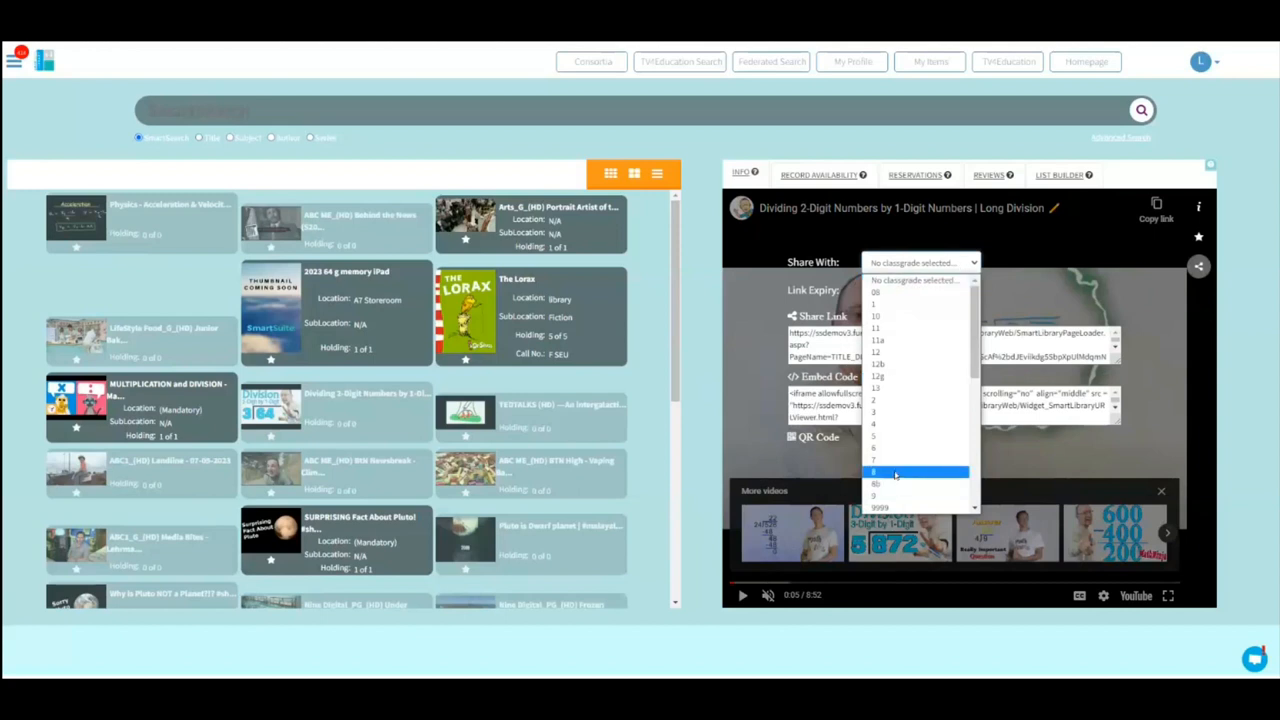
left_click(874, 472)
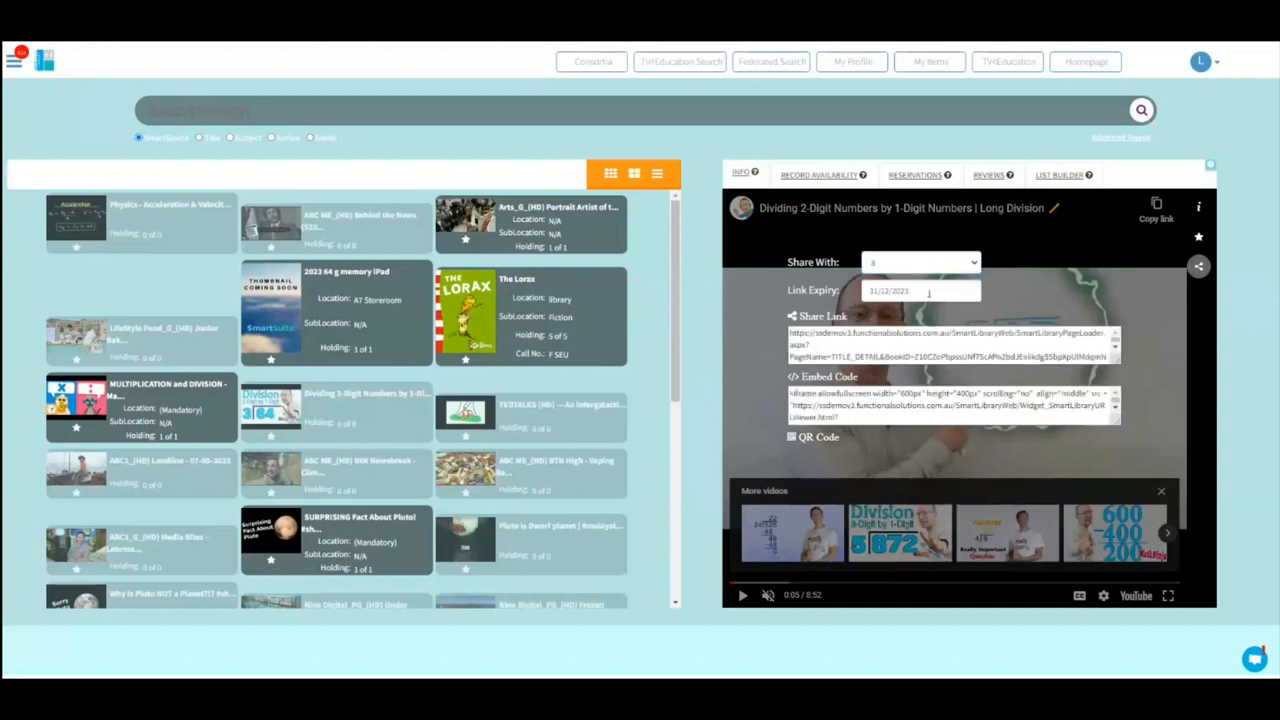
left_click(918, 292)
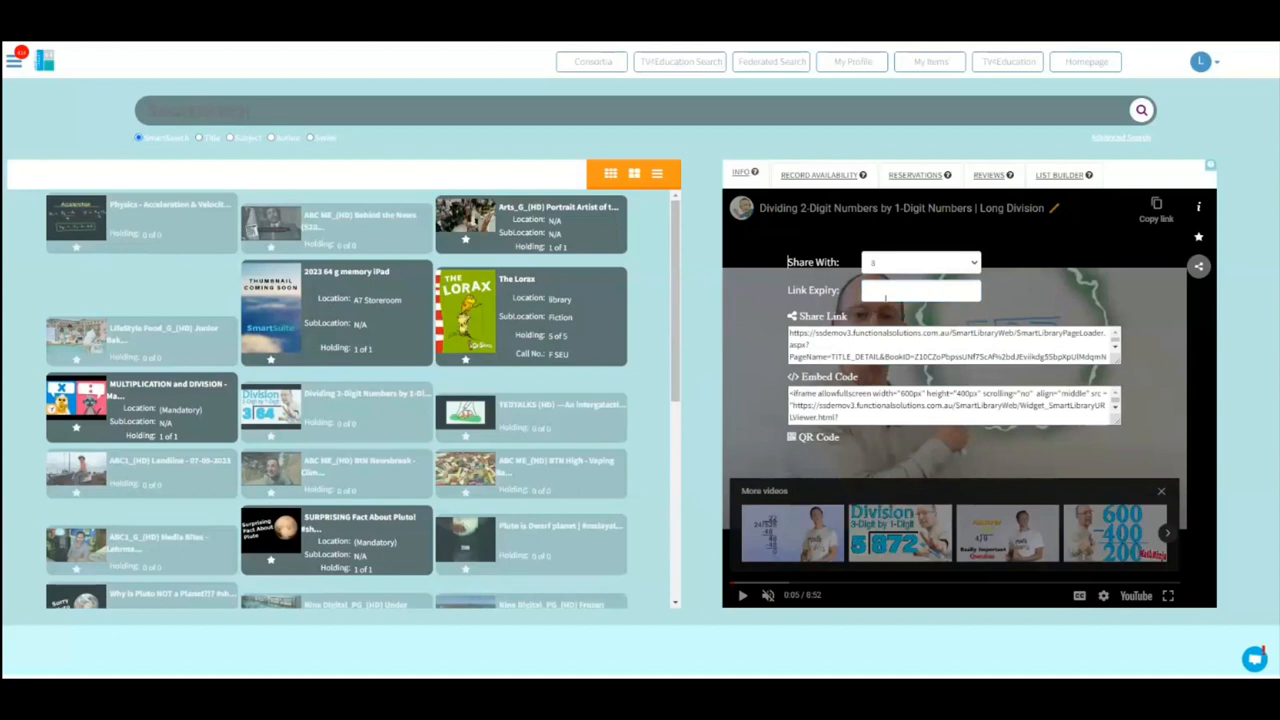
Set the link expiry to a day in June 2023 so the year-level share link regenerates
left_click(920, 290)
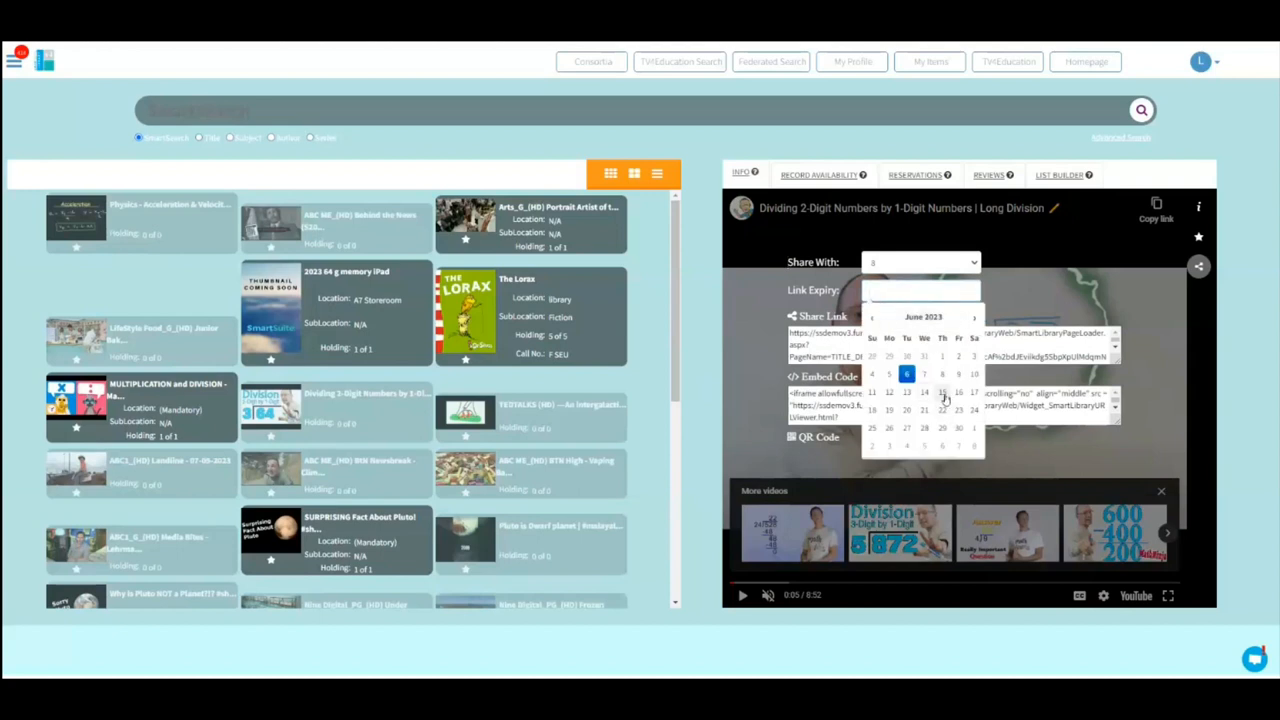
left_click(920, 290)
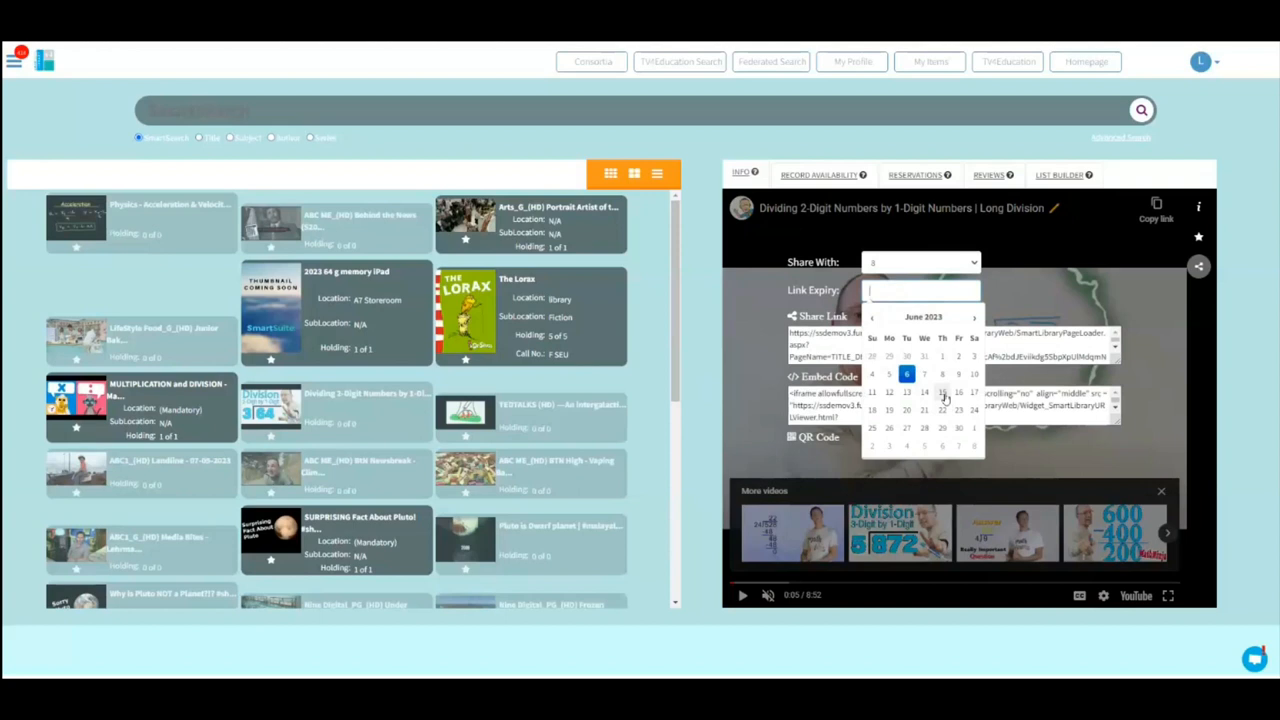
left_click(906, 374)
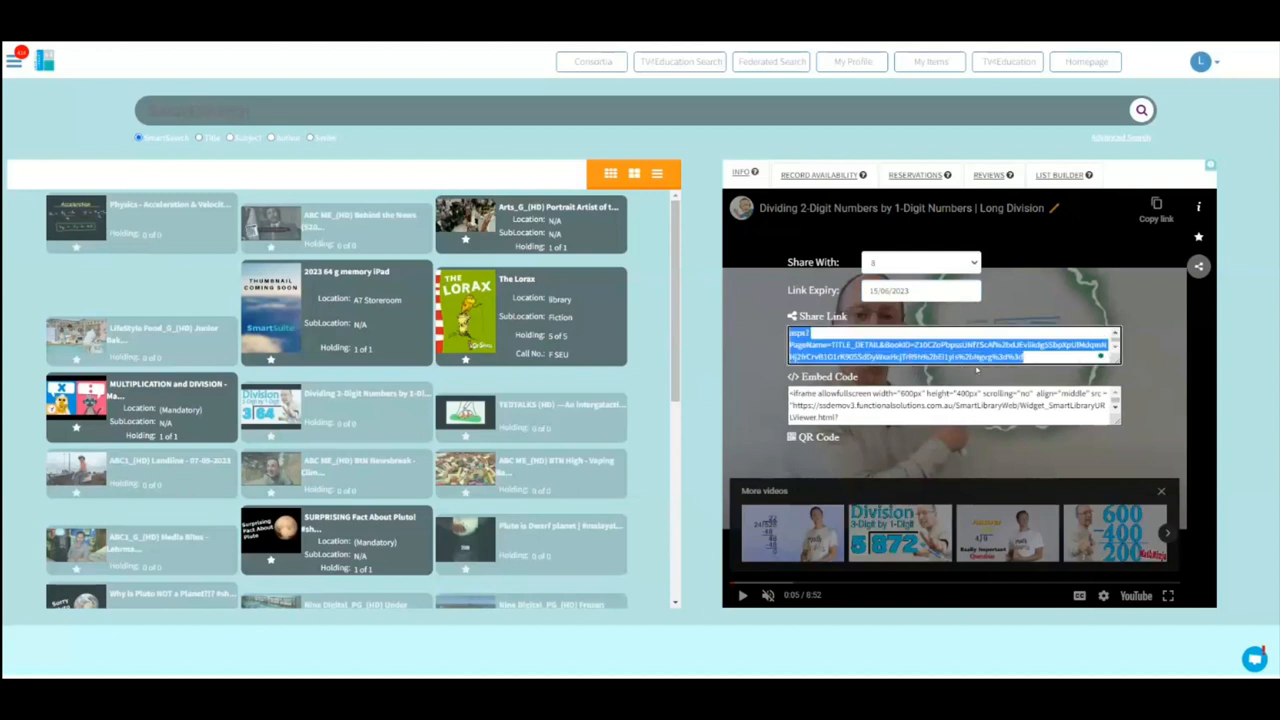
Copy the highlighted share link to the clipboard via the context menu, twice
right_click(950, 350)
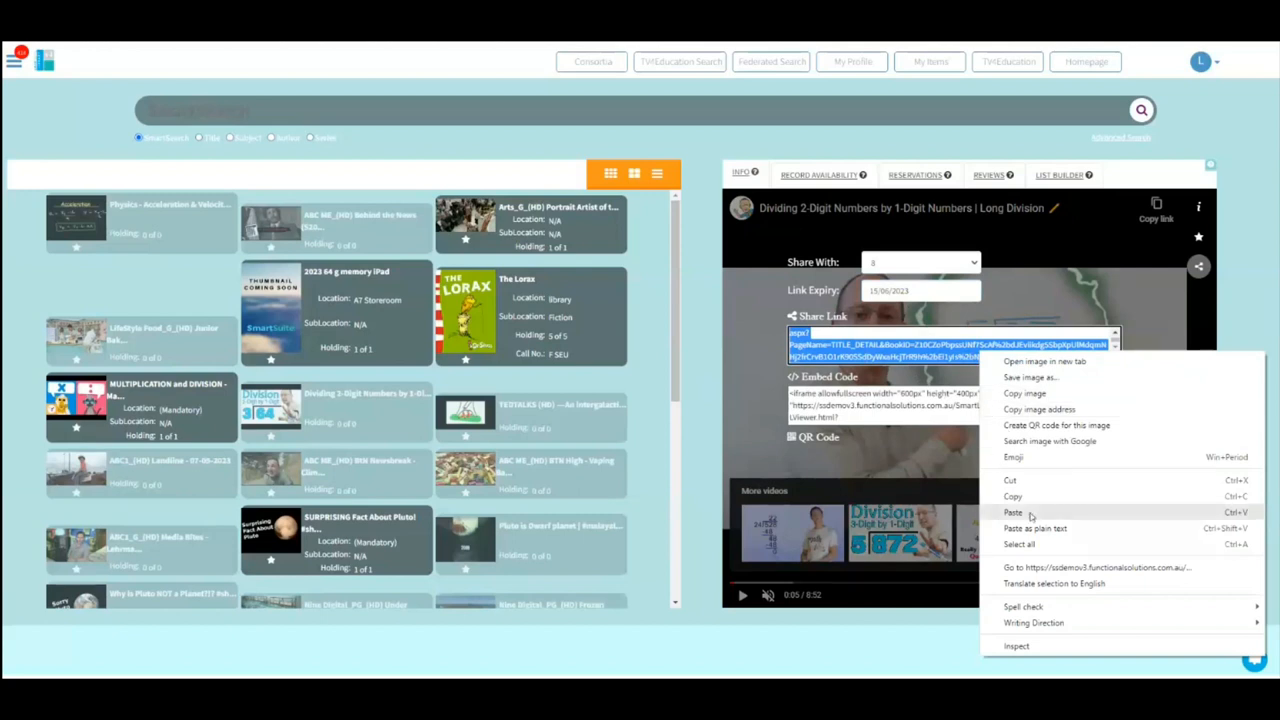
left_click(1012, 512)
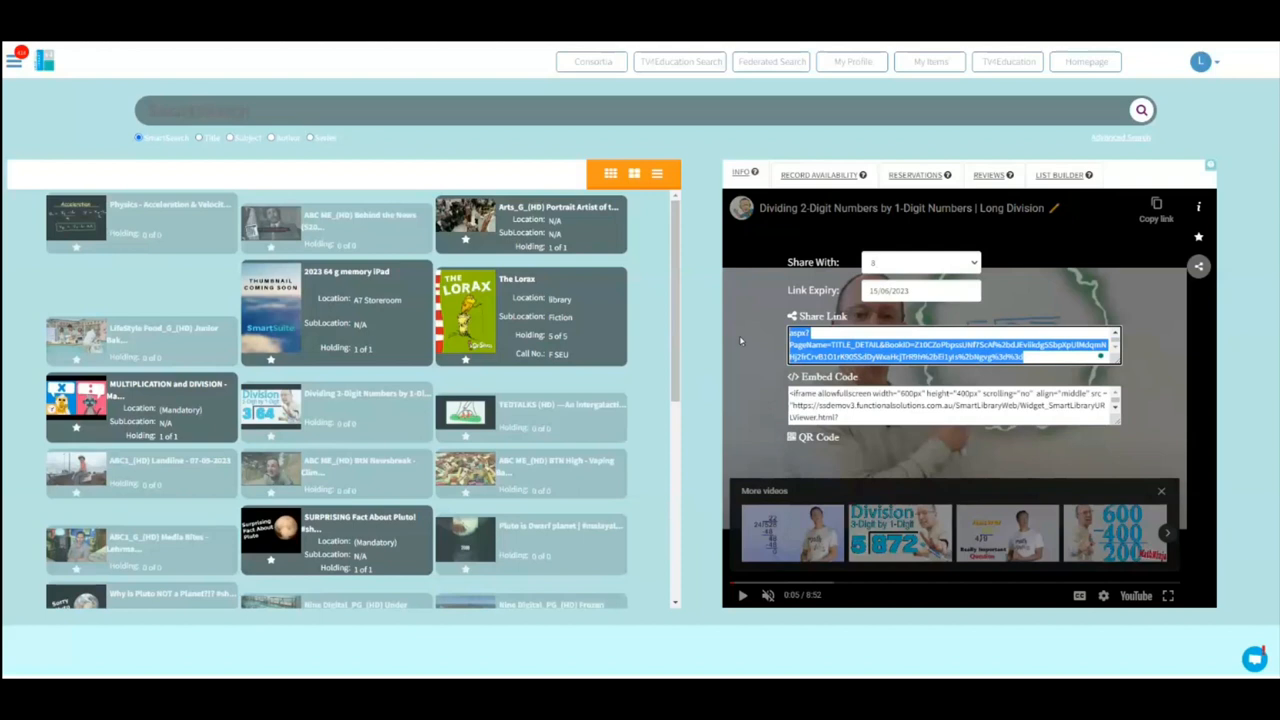
mouse_move(740, 348)
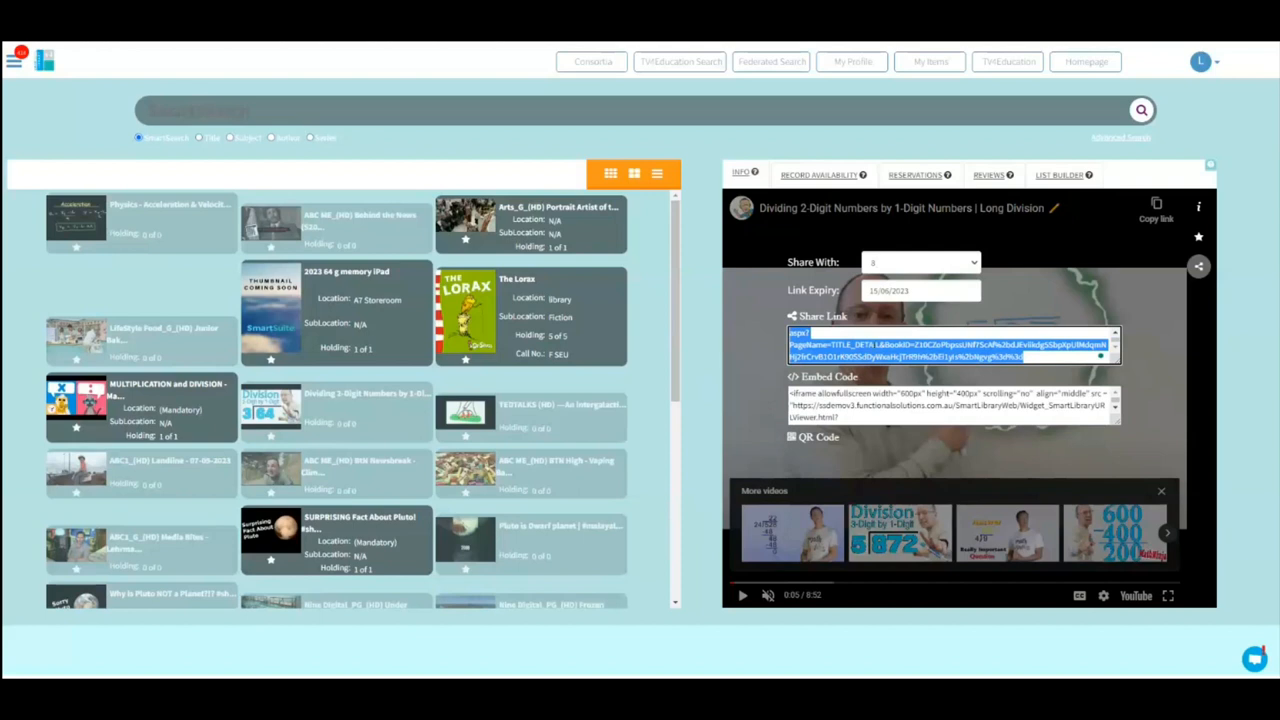
right_click(950, 344)
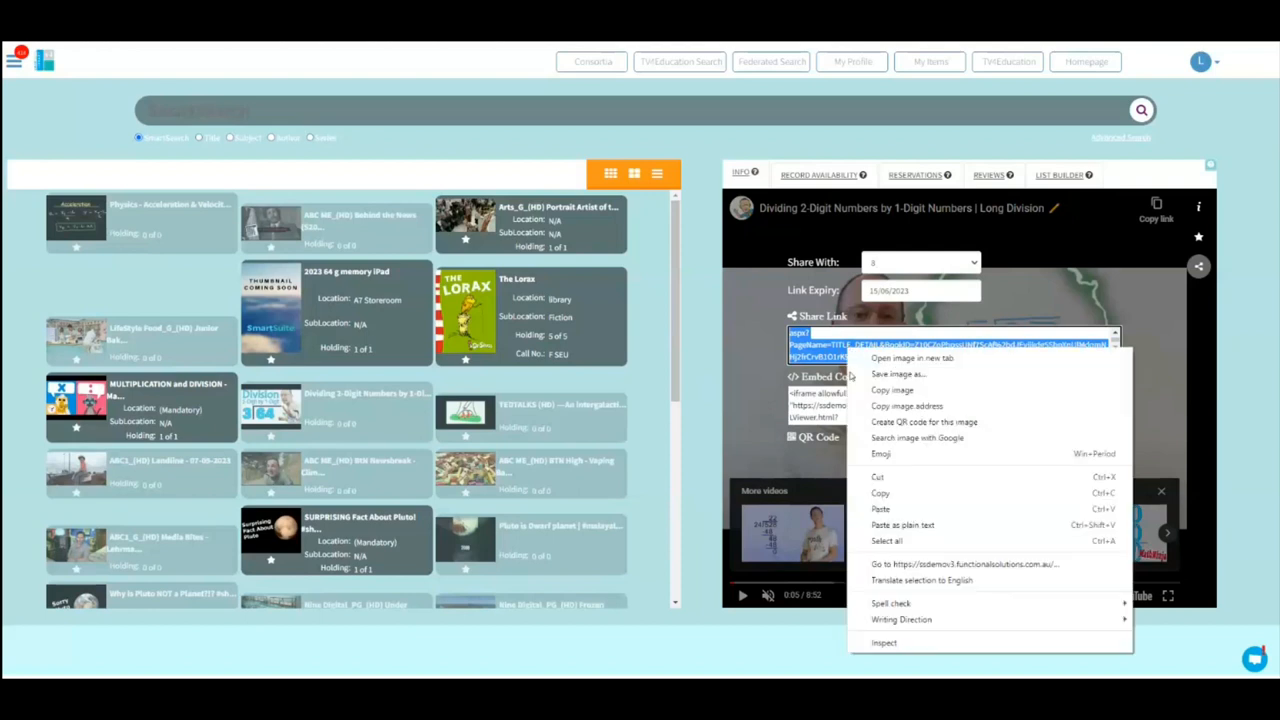
left_click(632, 92)
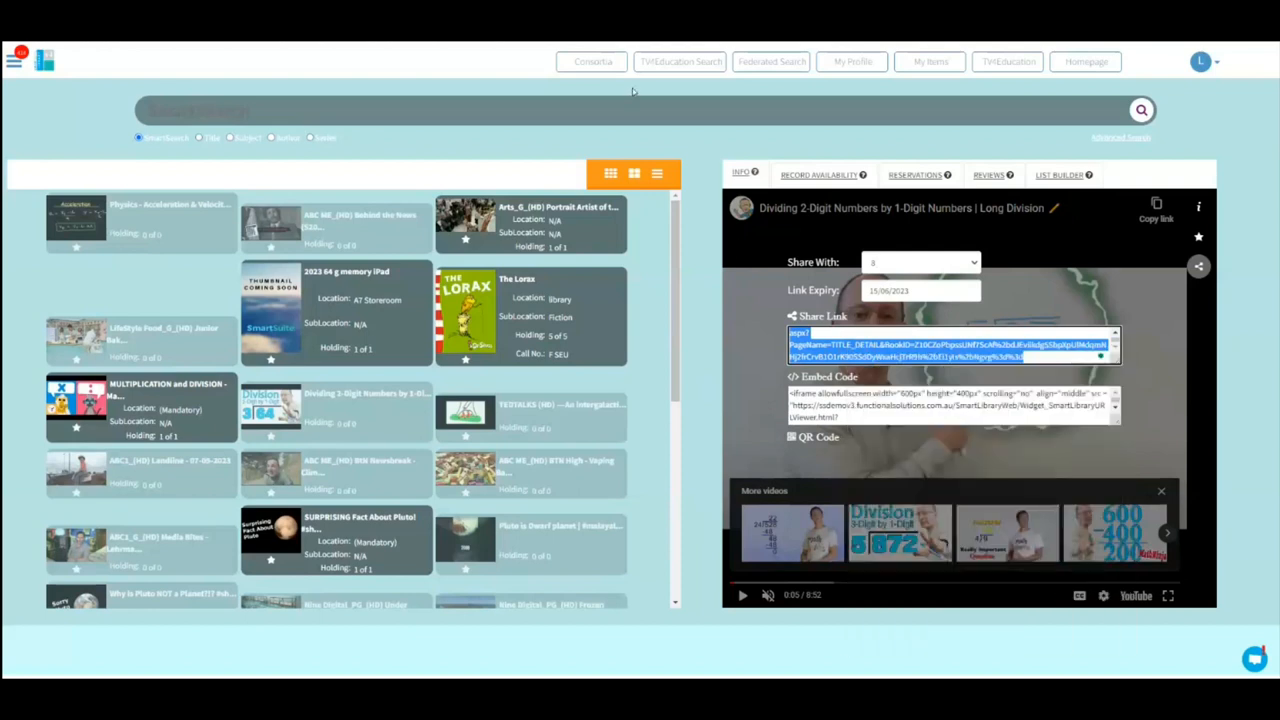
mouse_move(588, 140)
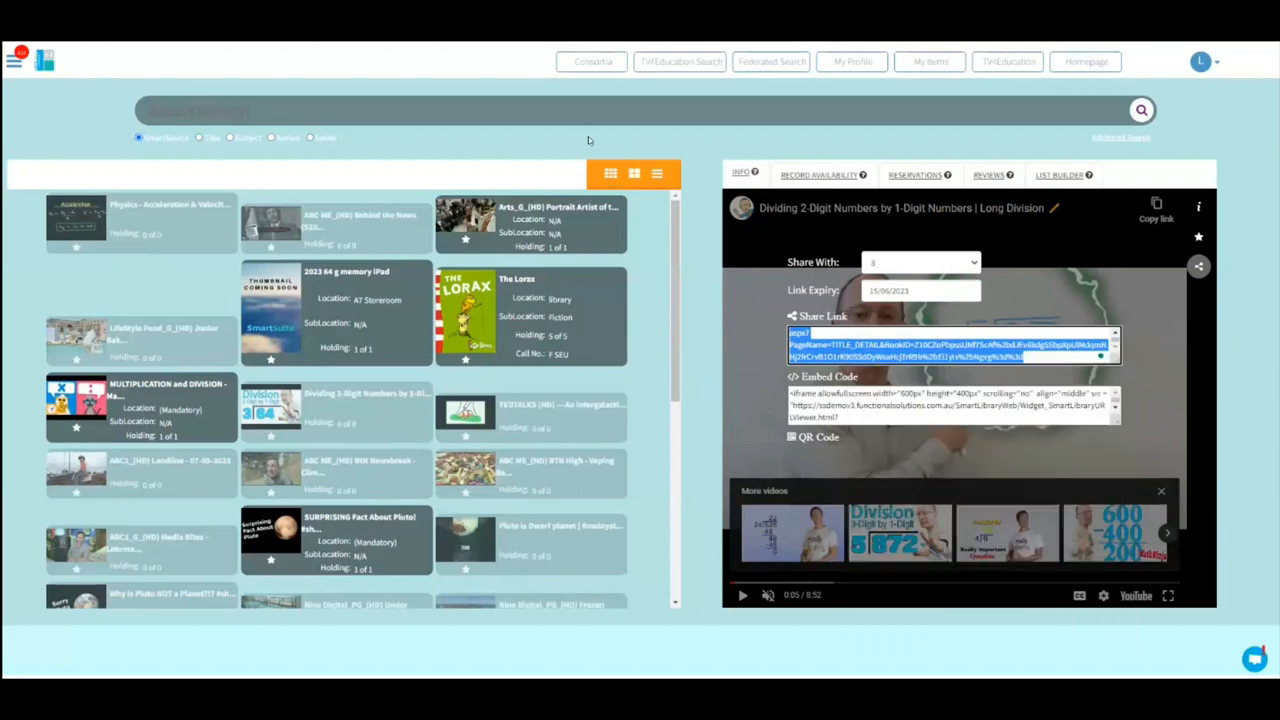